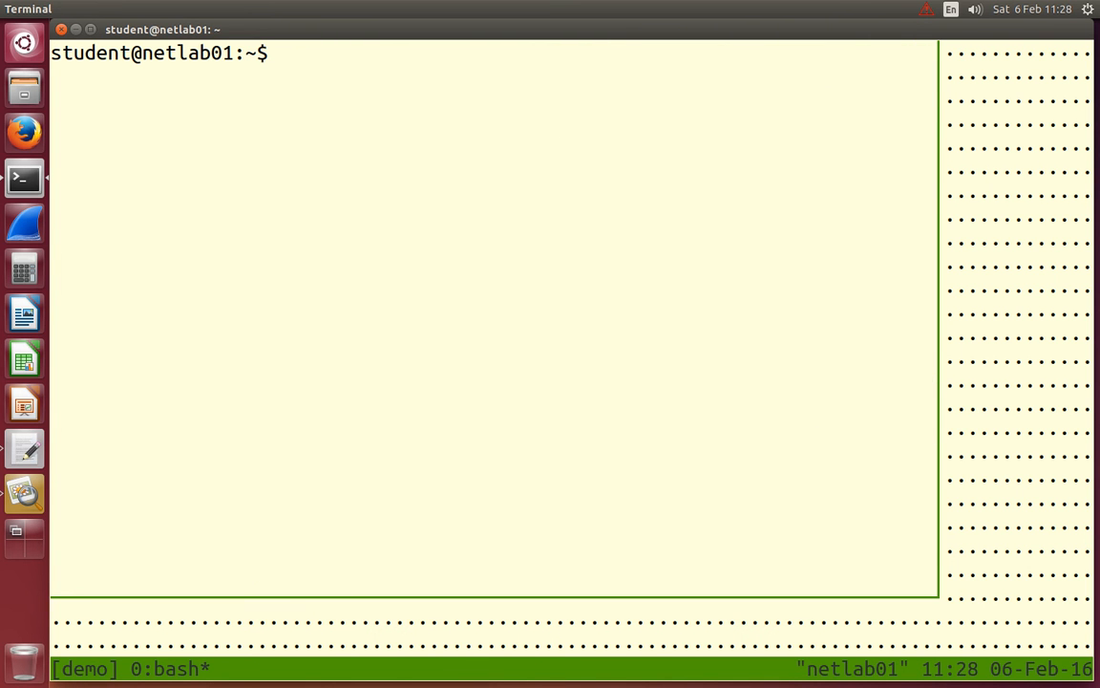
Read through the netstat manual page, then quit back to the prompt
text(man net)
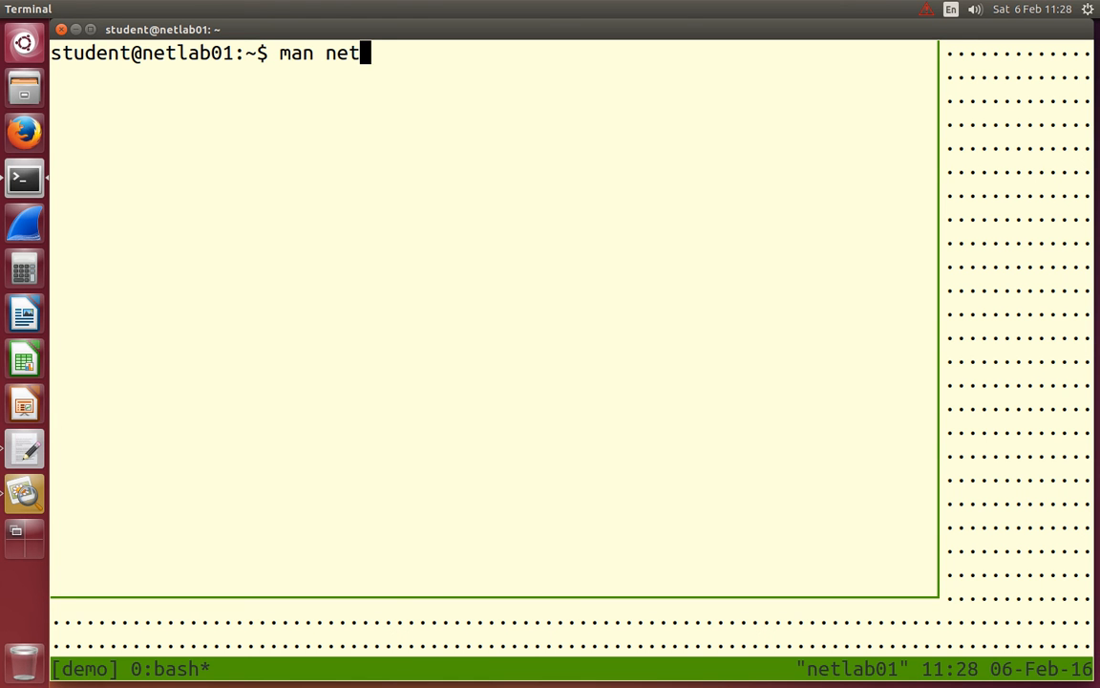
key(Return)
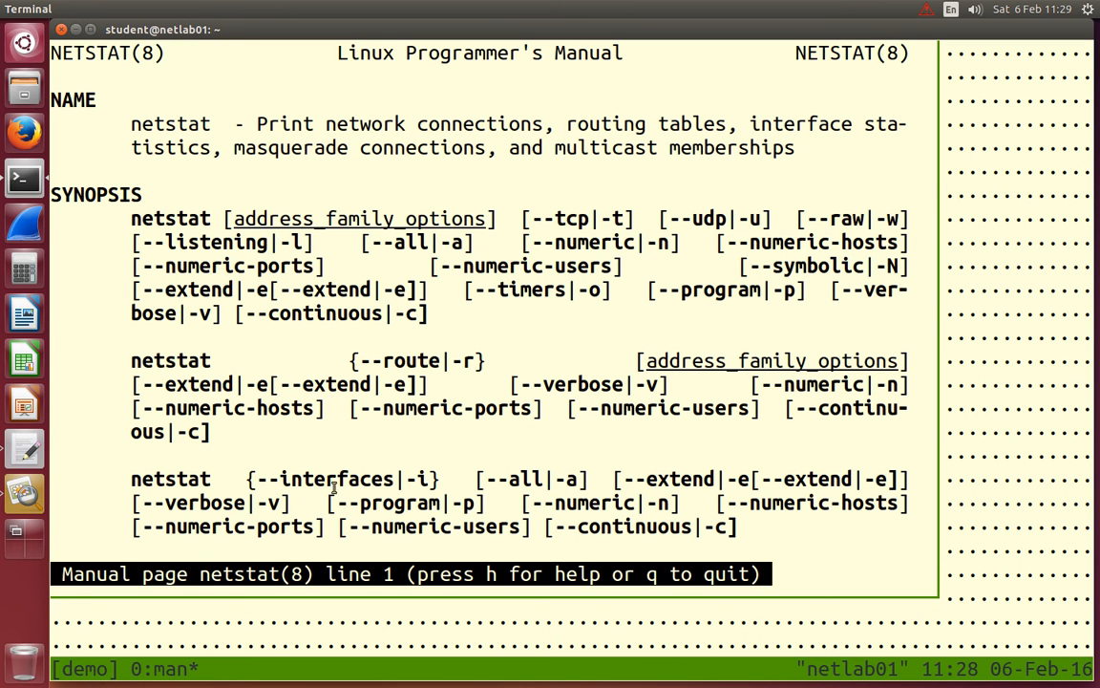
scroll(down, 3)
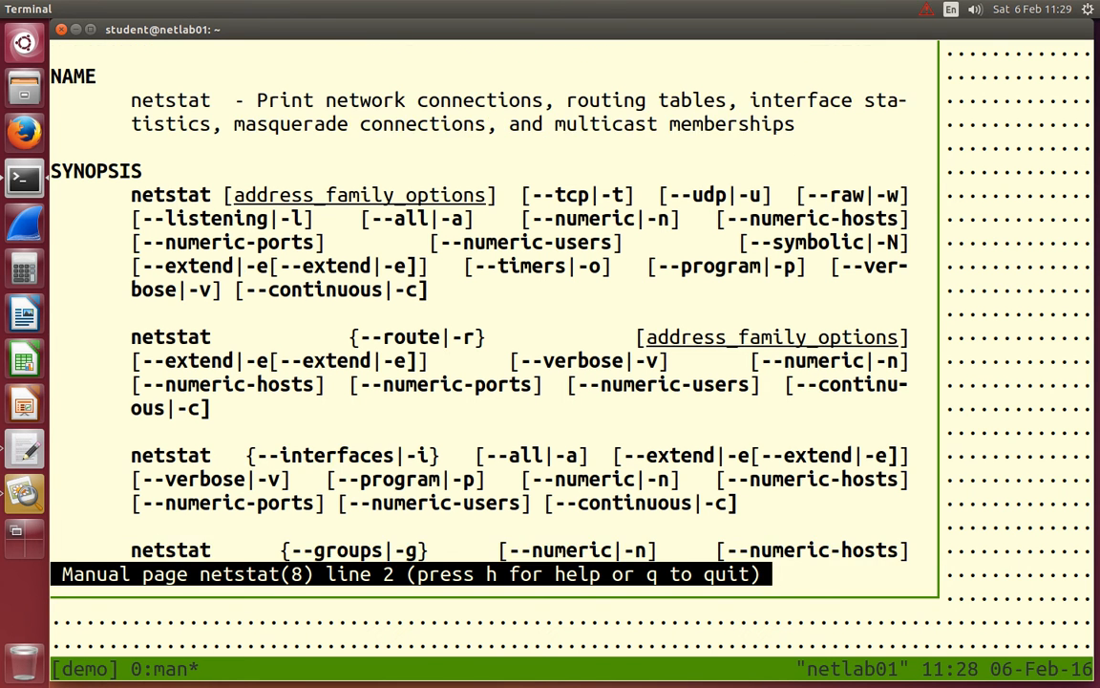
scroll(down, 3)
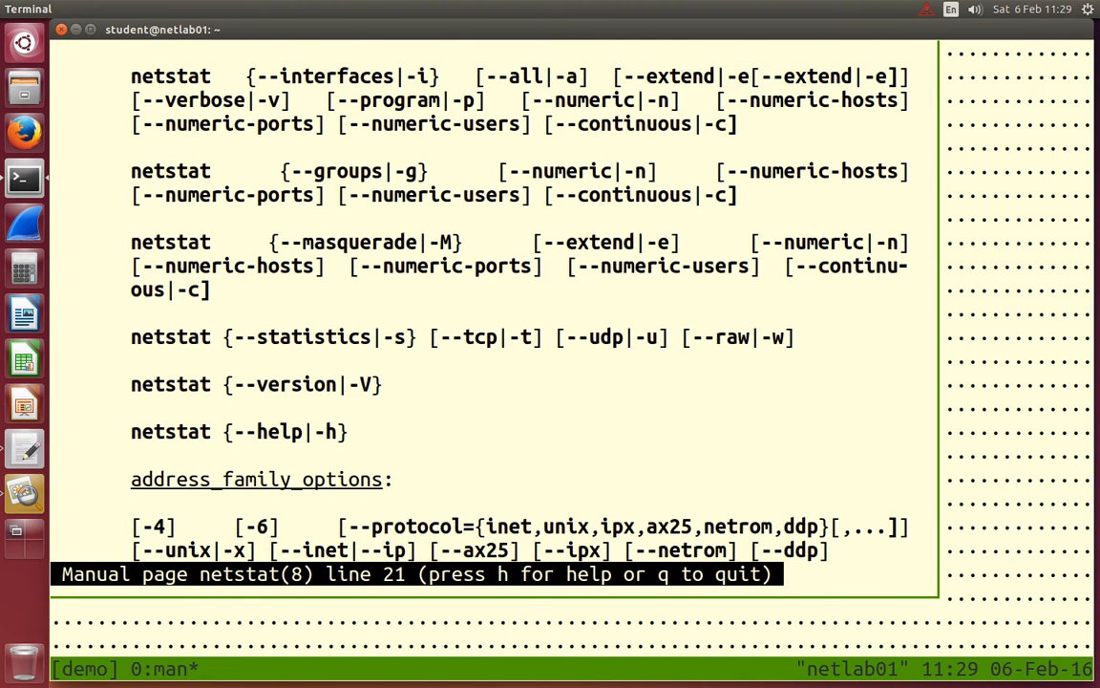
scroll(up, 3)
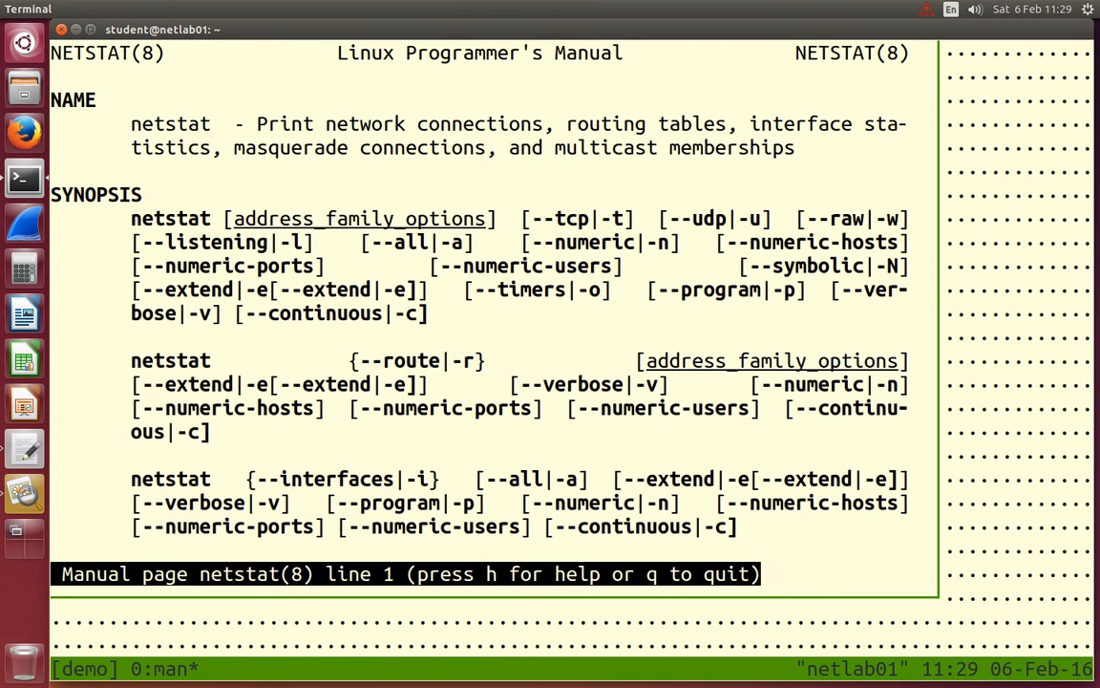
key(q)
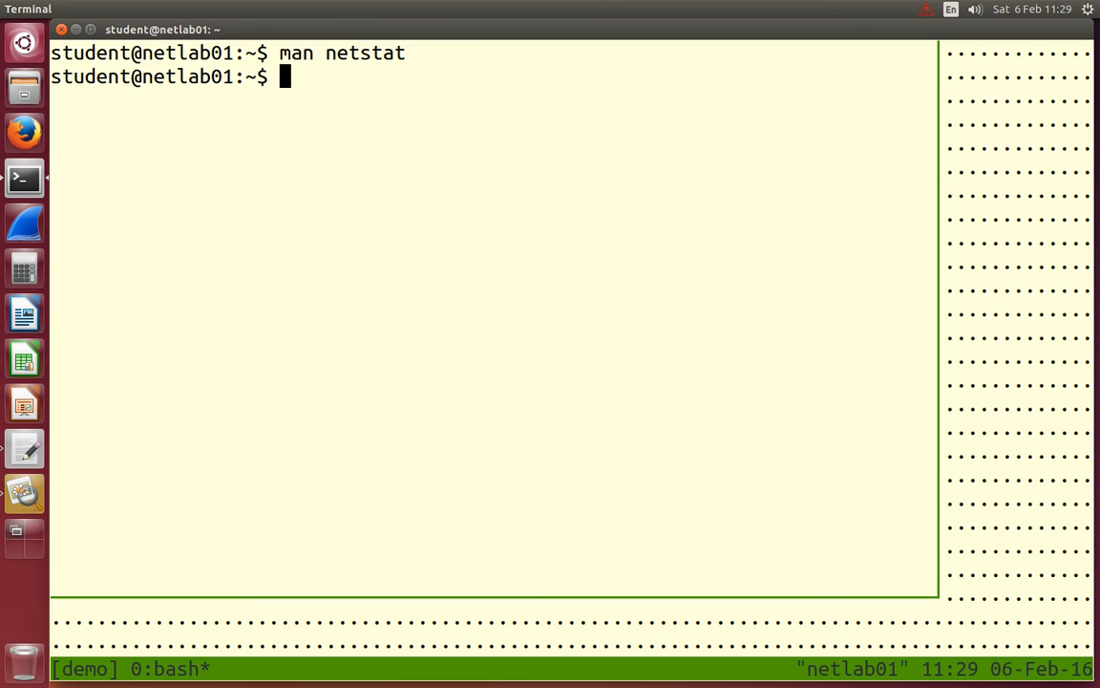
View netstat interface statistics and the kernel interface table, then return to the prompt
text(netstat -i |)
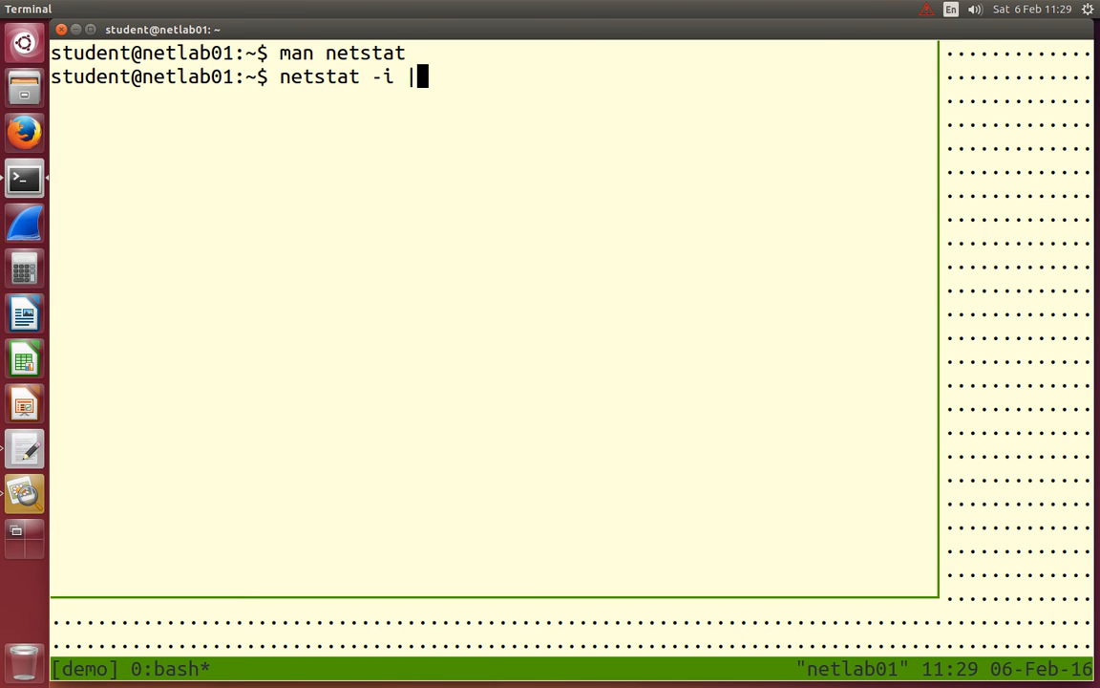
text(less)
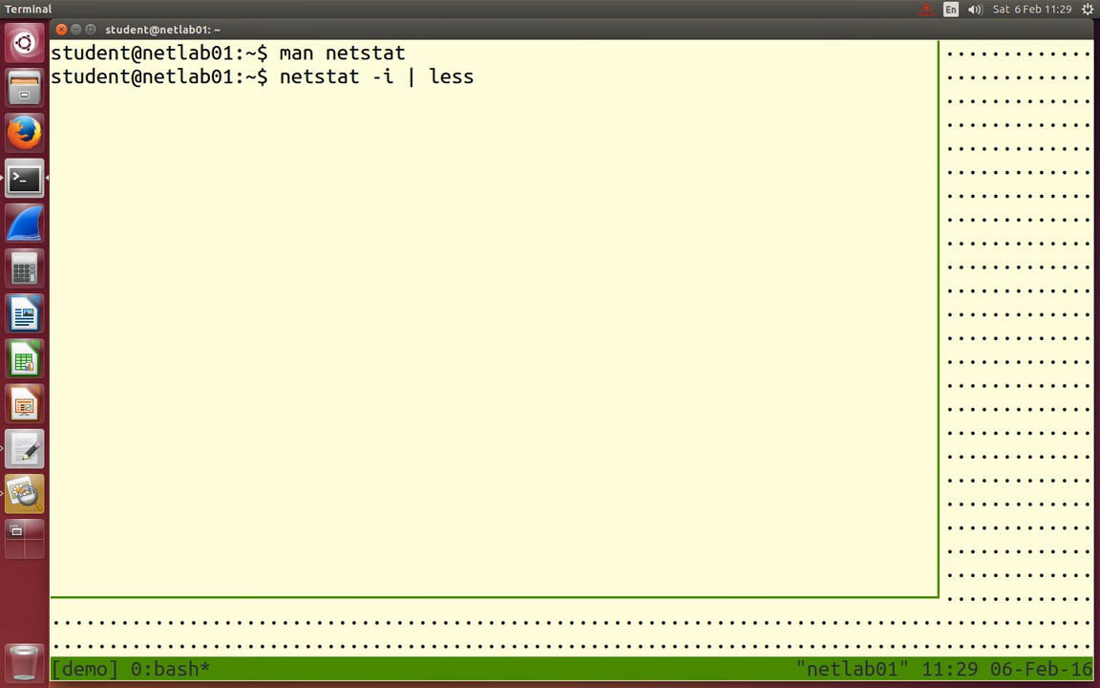
key(Return)
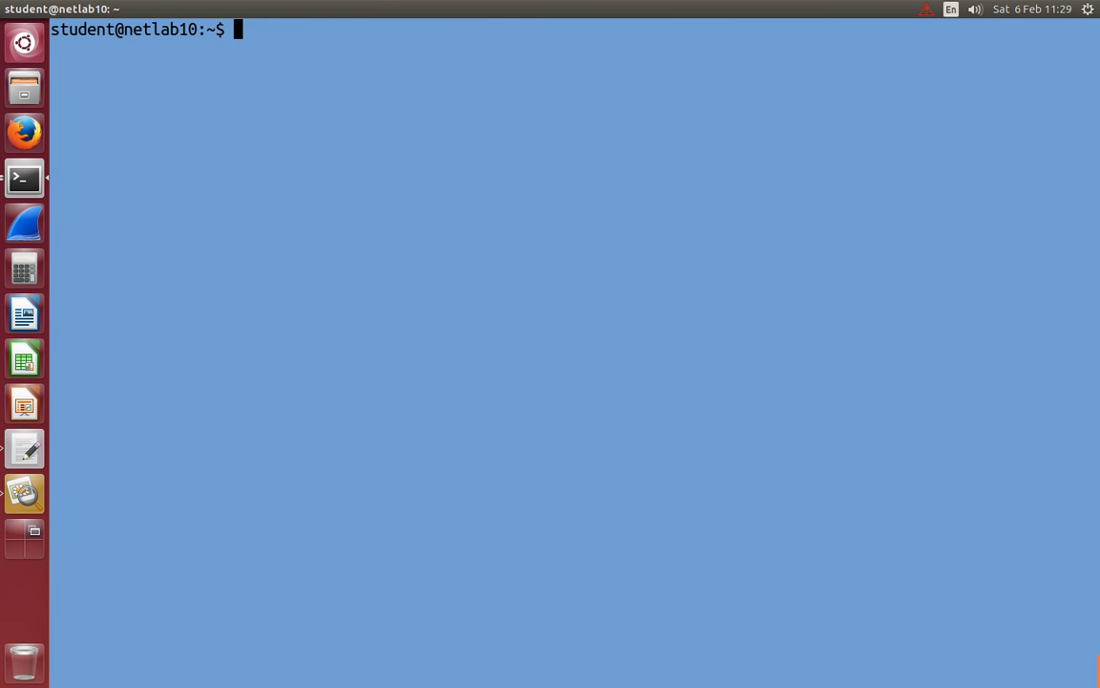
text(netstat -)
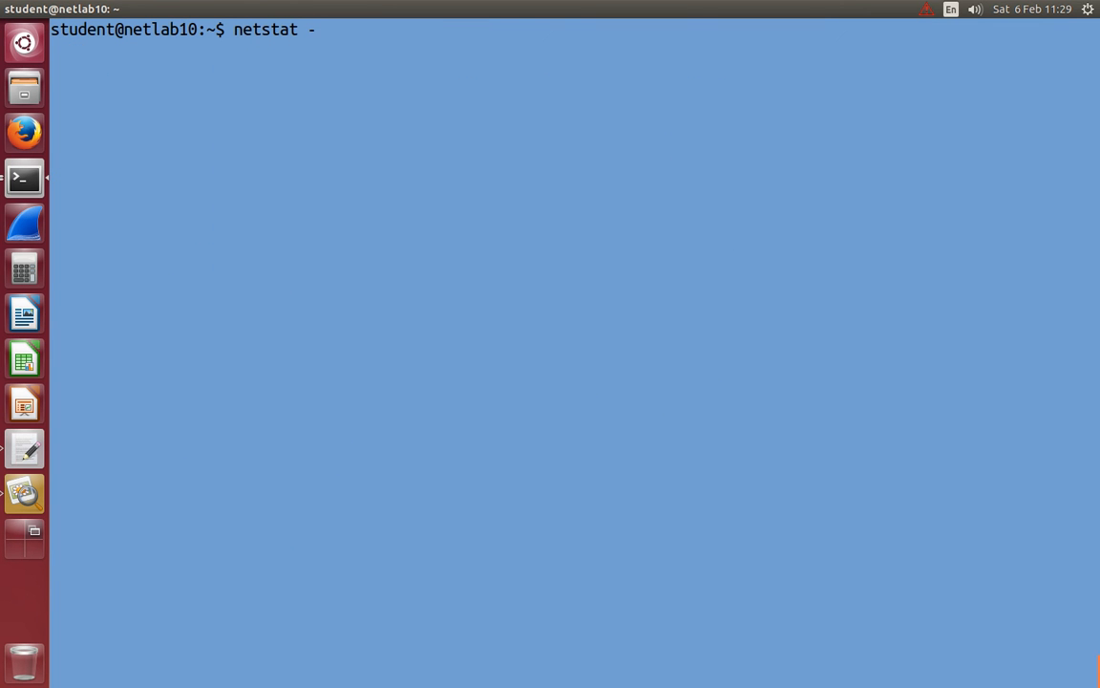
key(Return)
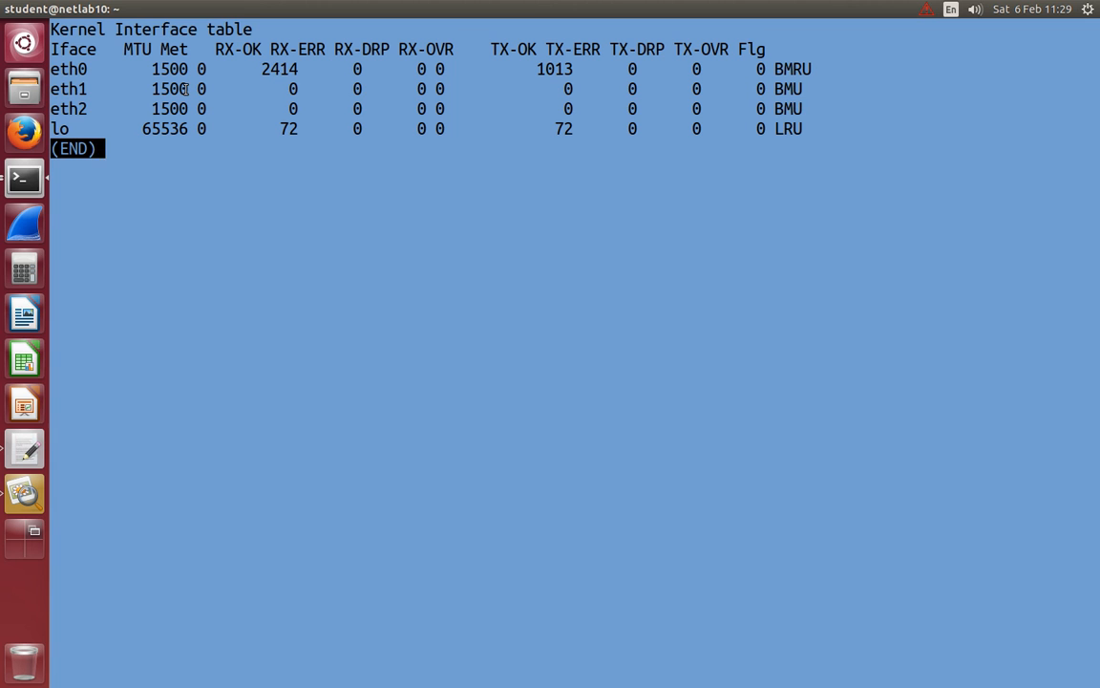
mouse_move(258, 70)
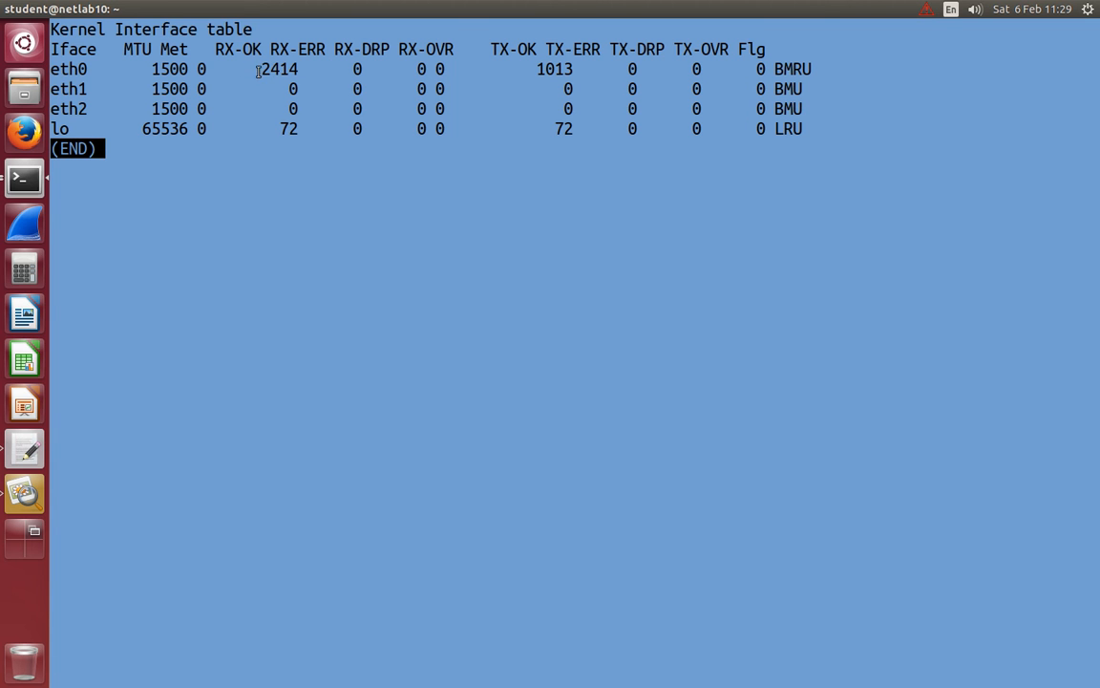
mouse_move(533, 193)
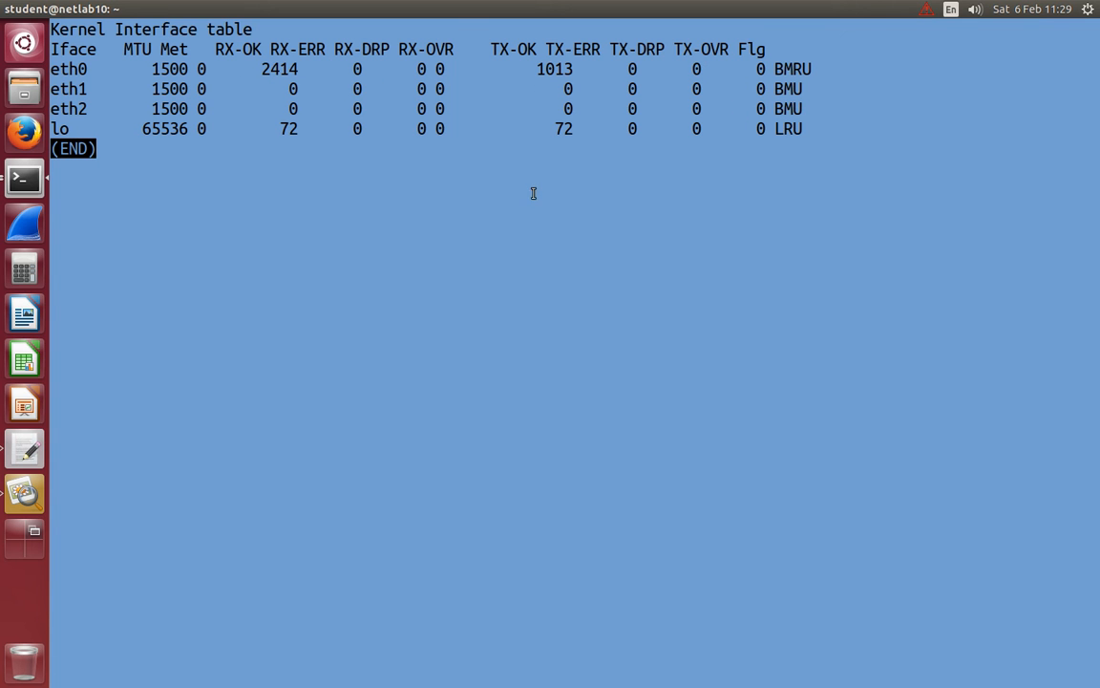
mouse_move(481, 205)
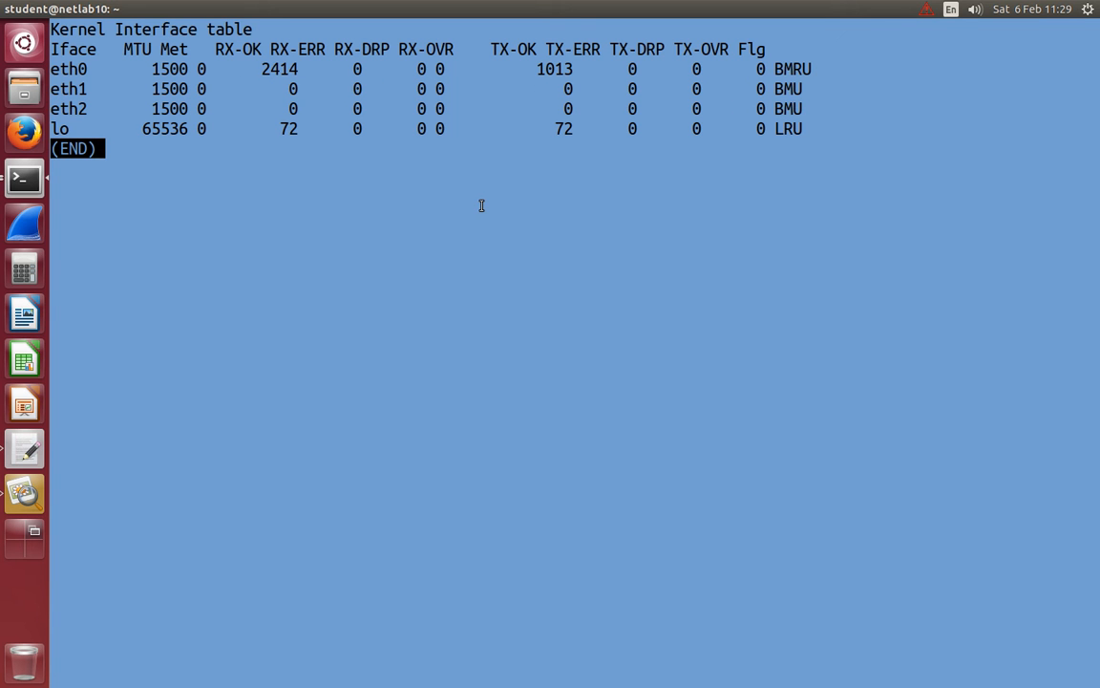
key(q)
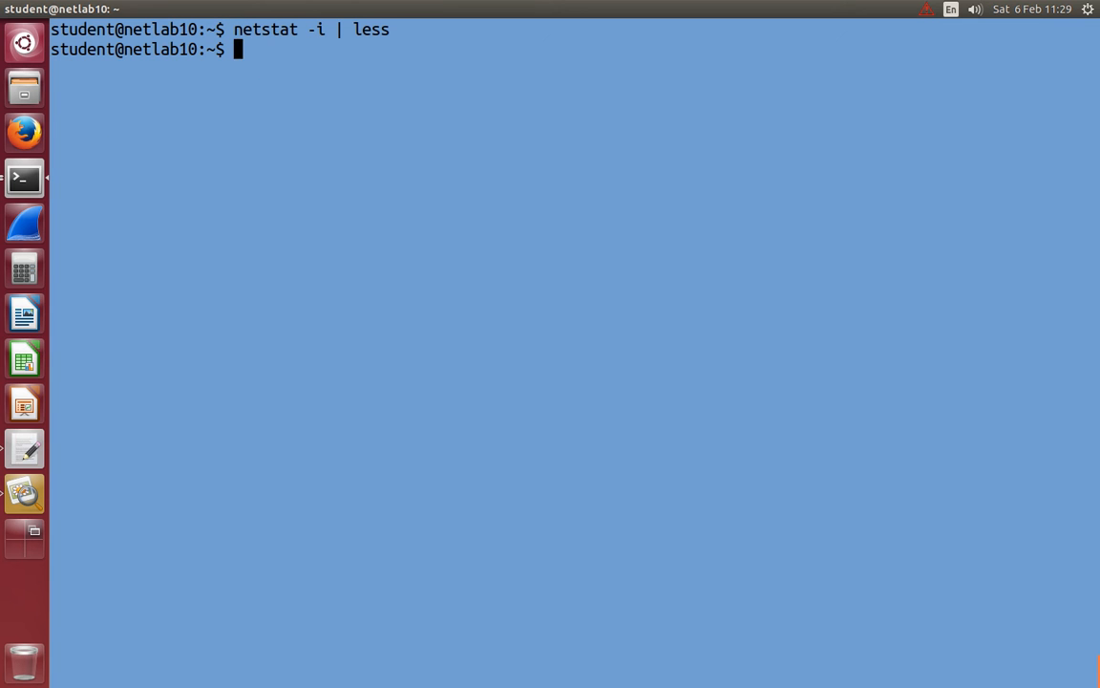
Run netstat -r to list the kernel IP routing table
text(netstat -)
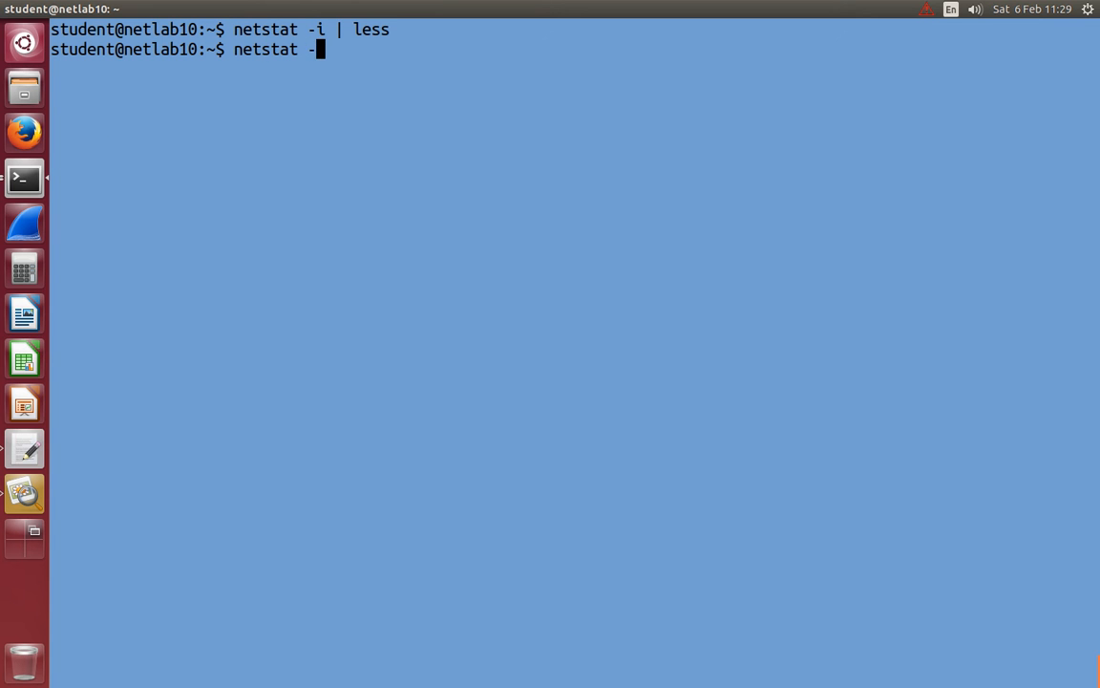
text(r)
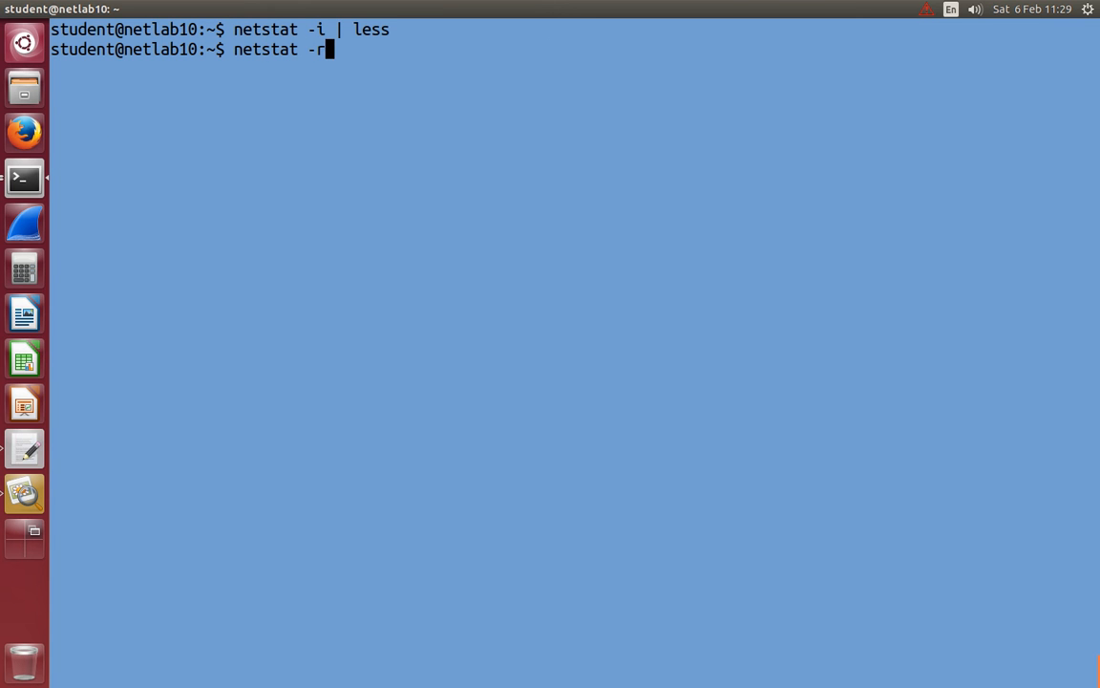
key(Return)
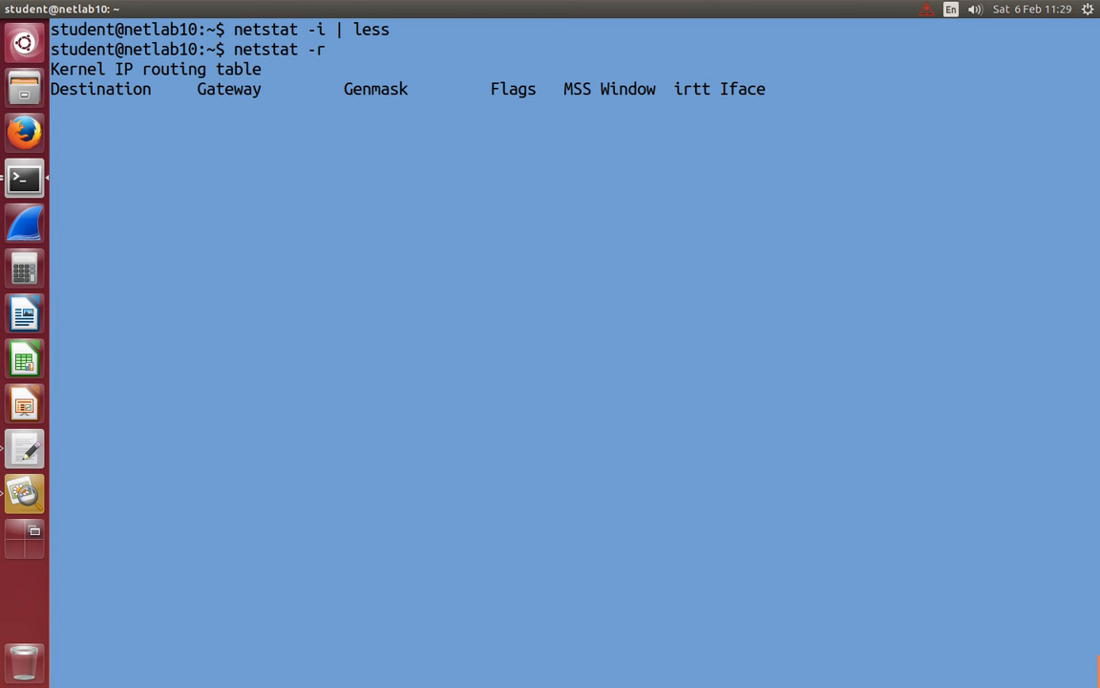
key(Return)
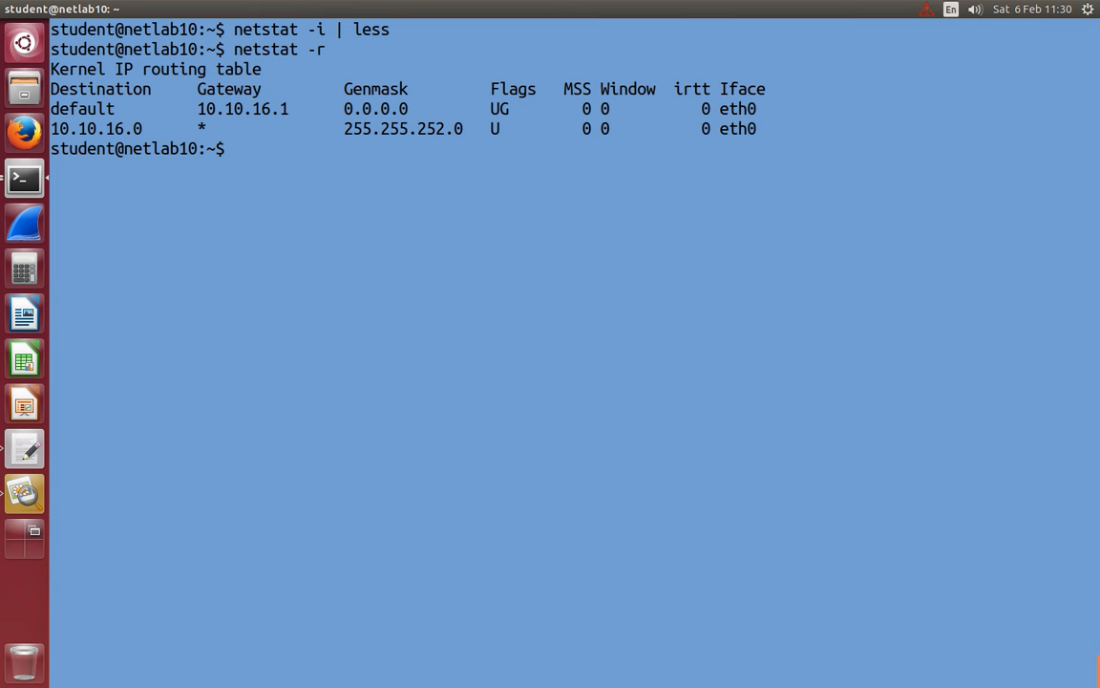
mouse_move(494, 176)
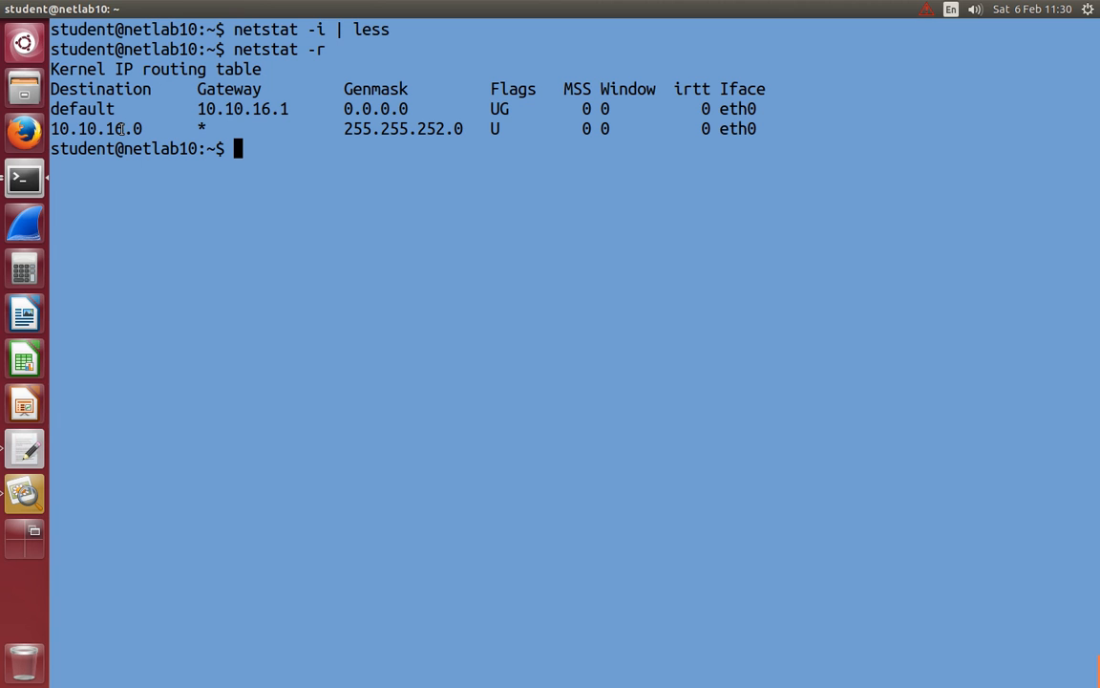
double_click(86, 128)
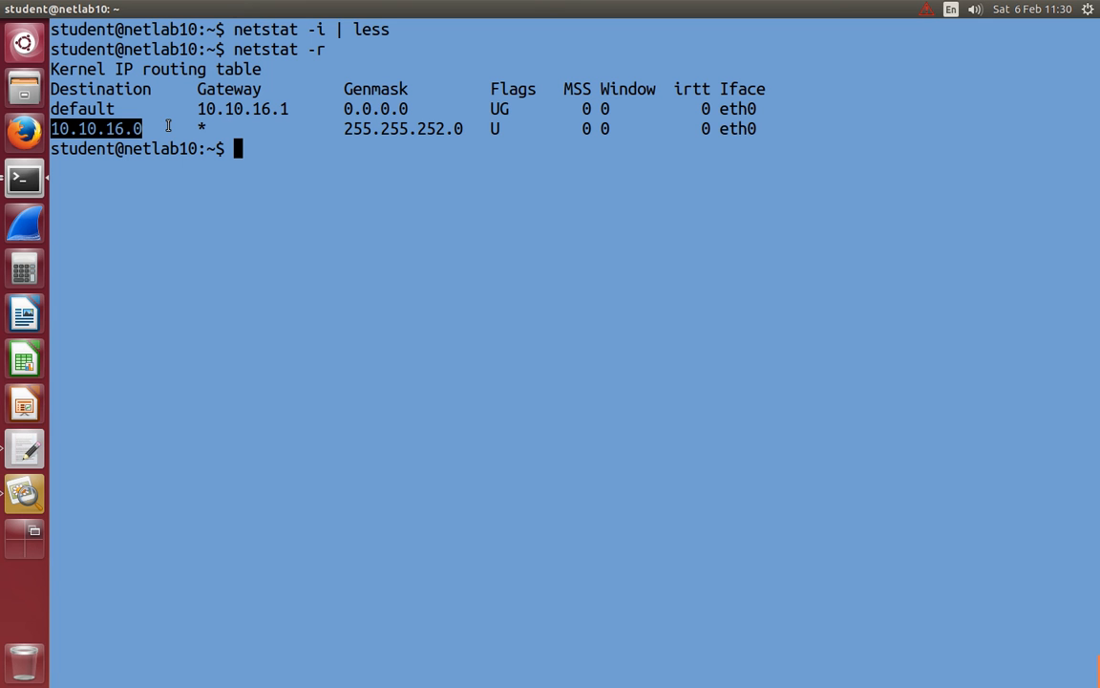
mouse_move(323, 105)
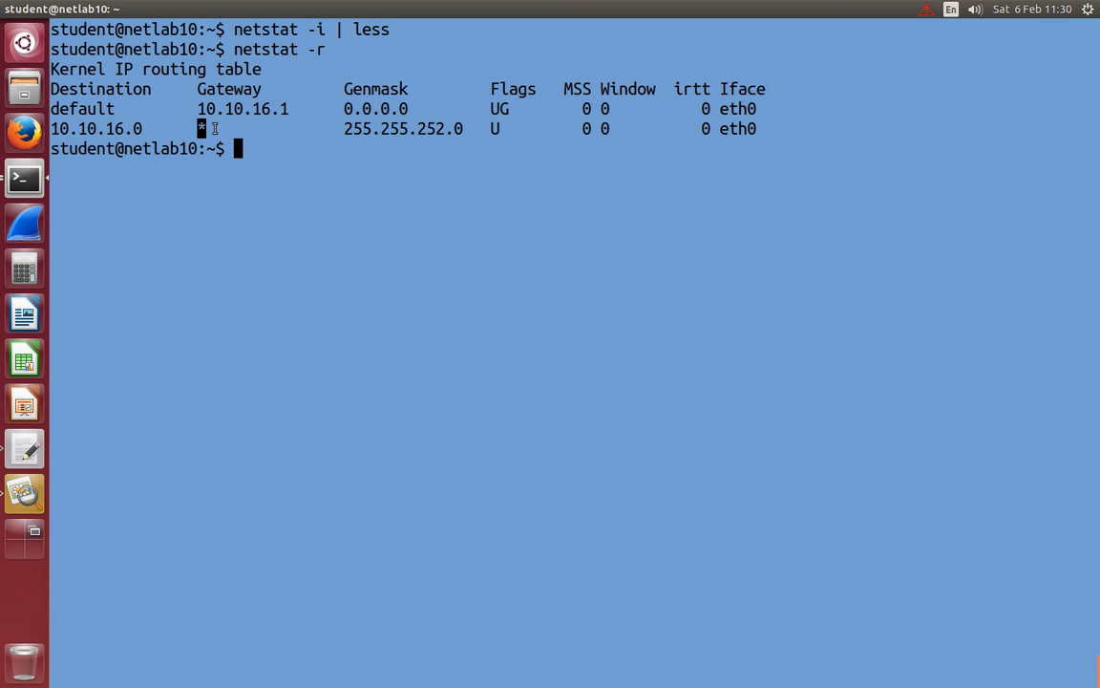
mouse_move(203, 128)
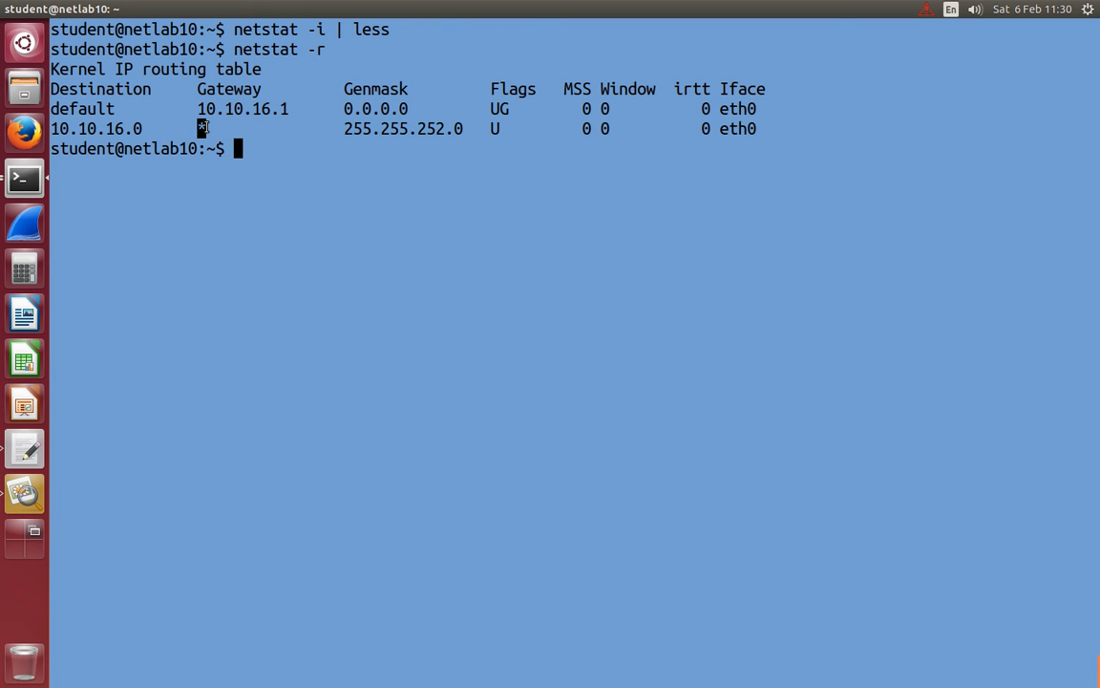
mouse_move(253, 56)
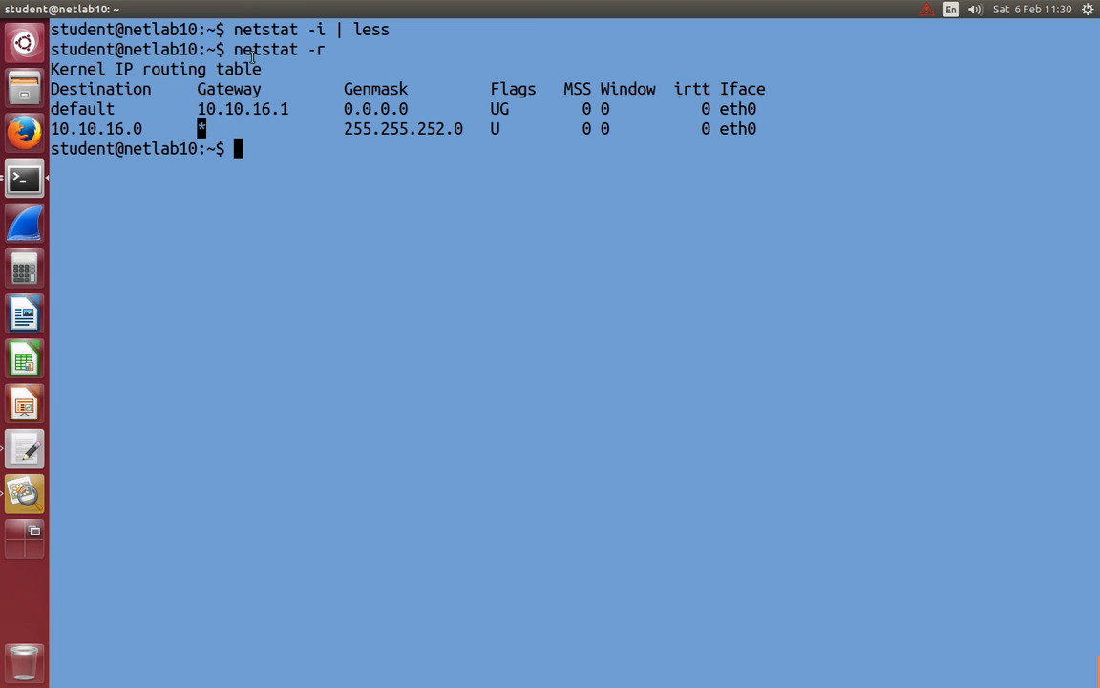
double_click(230, 88)
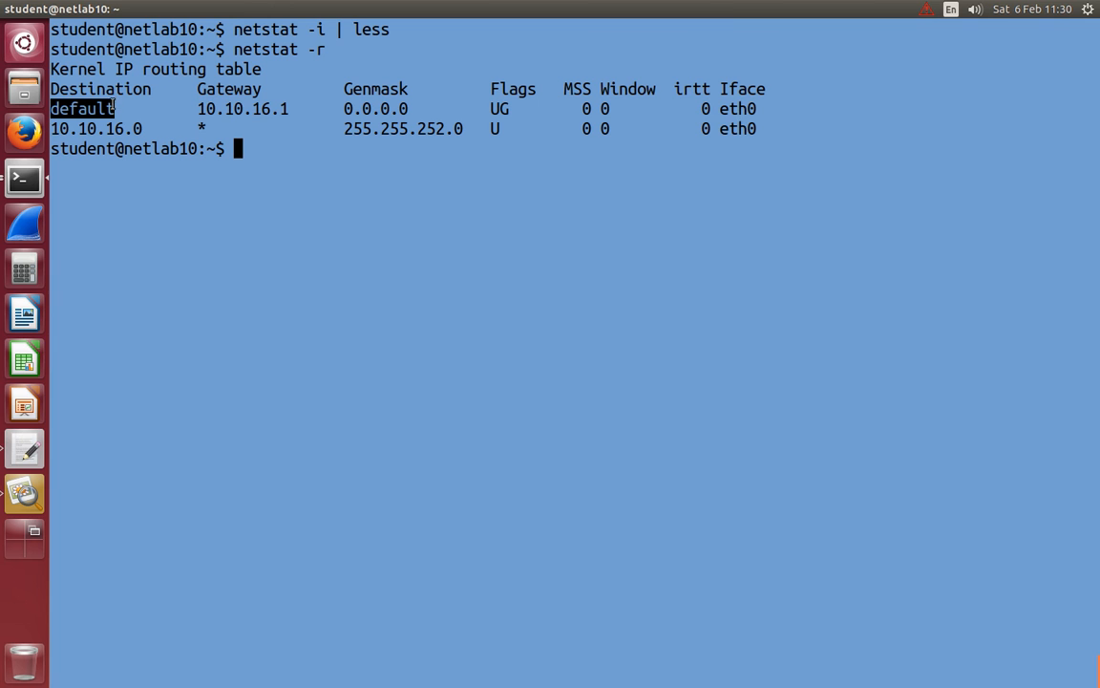
double_click(242, 108)
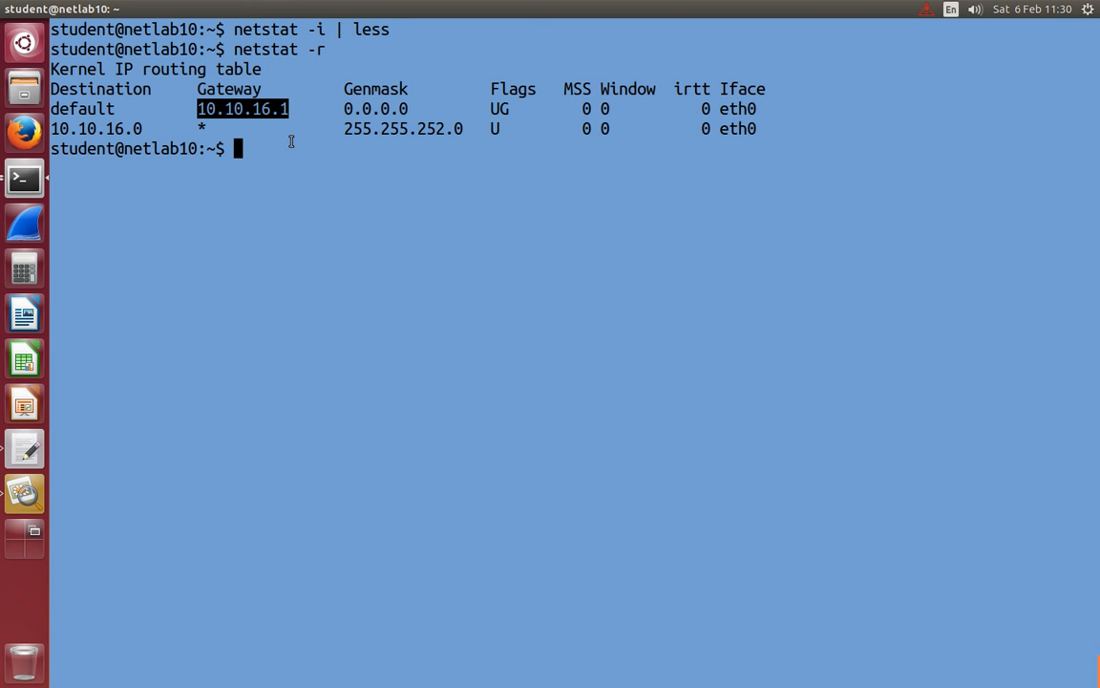
double_click(82, 108)
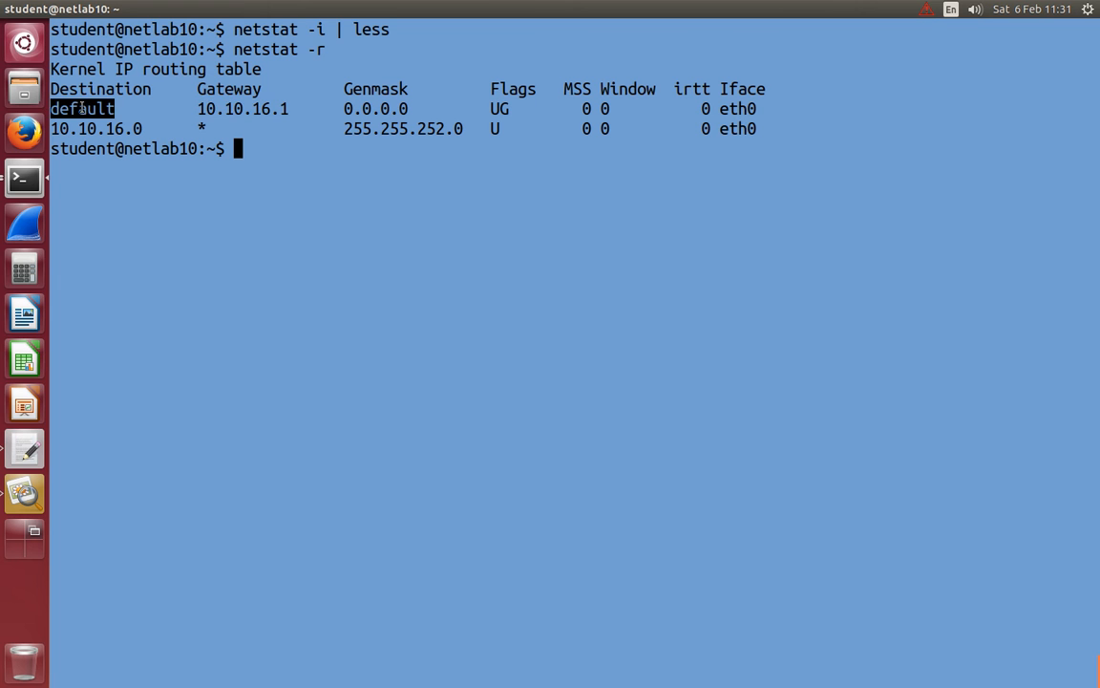
double_click(243, 108)
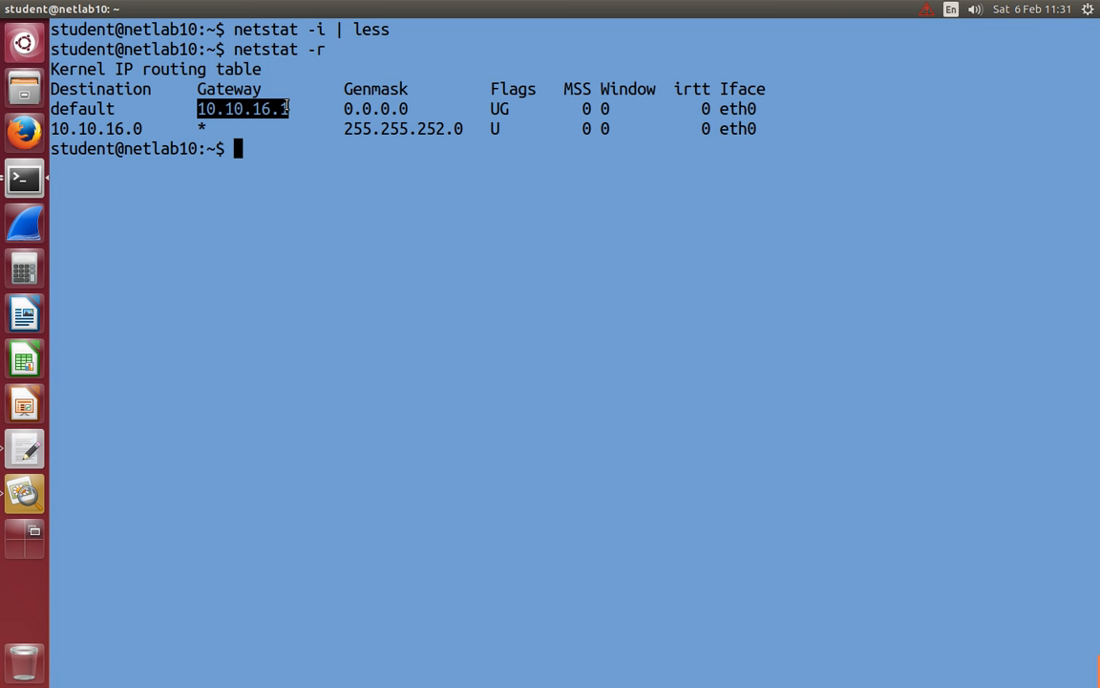
mouse_move(322, 107)
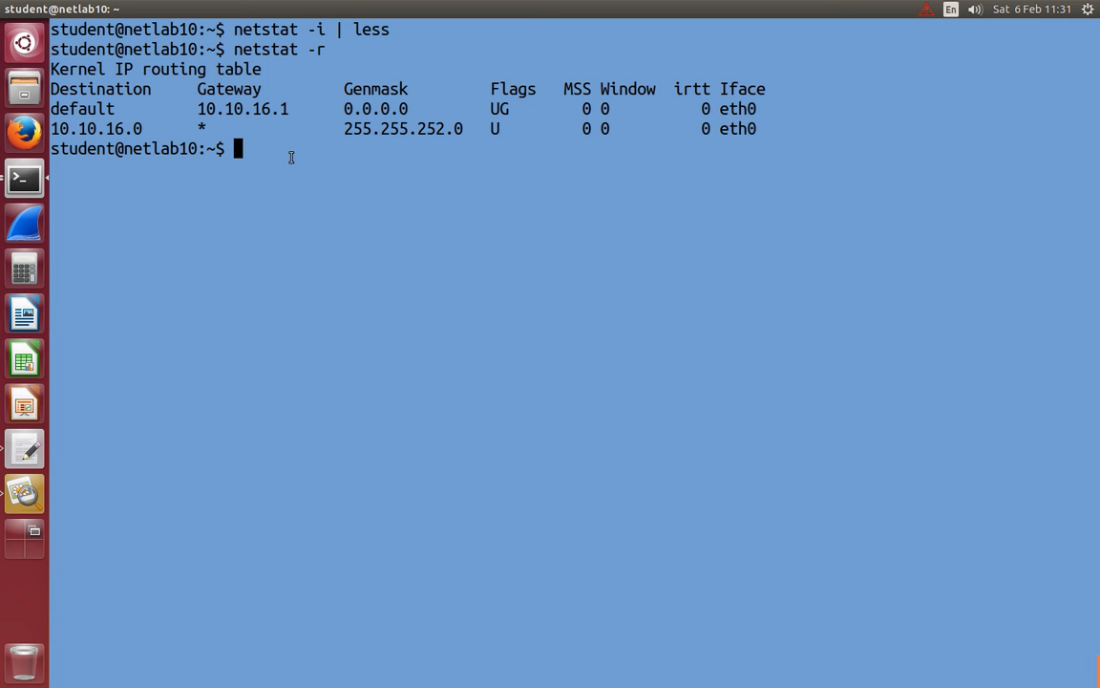
Enter the command text 'route' and 'nets' at the prompt for the numeric routing table
text(route)
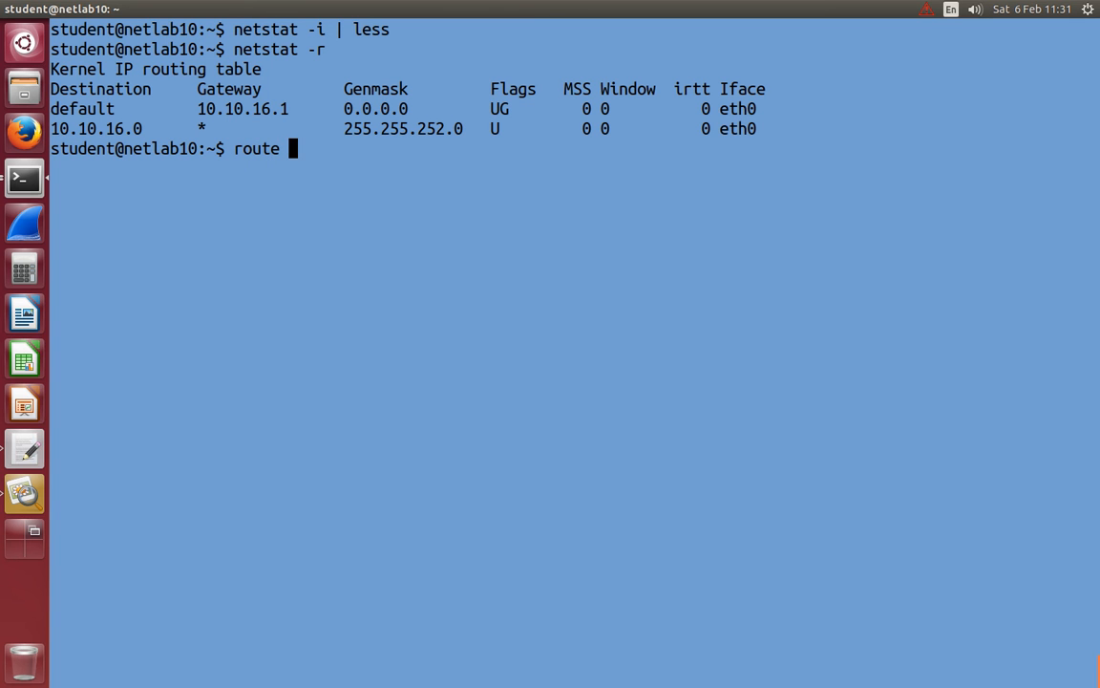
text(netstat -r -n)
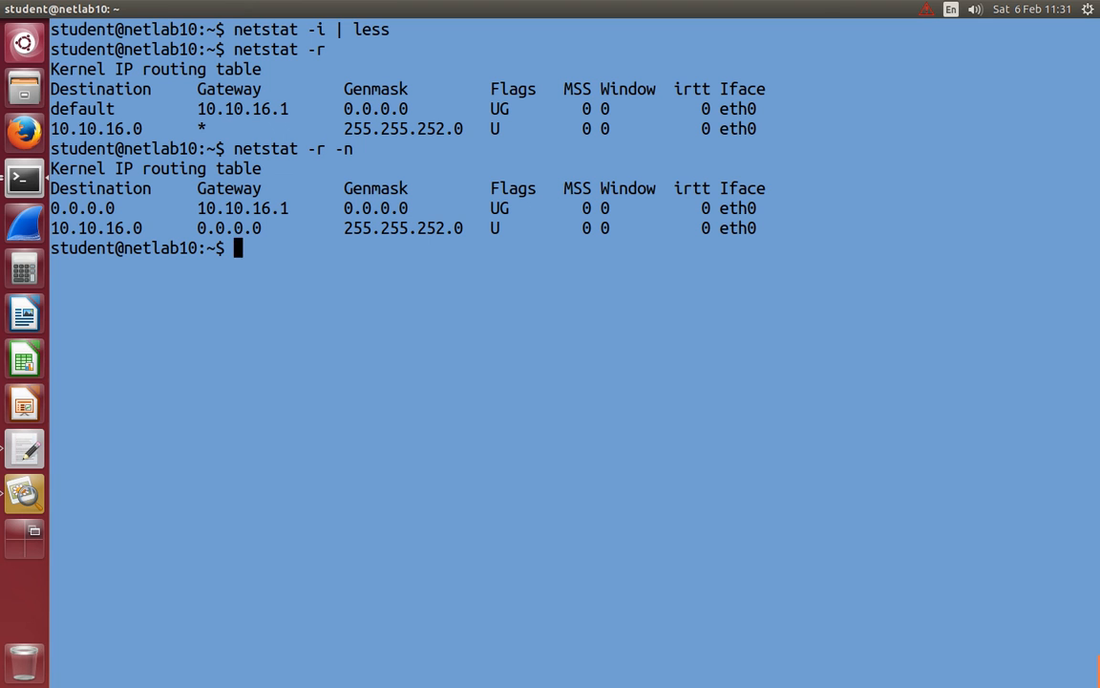
Run route -n to print the numeric routing table with Metric, Ref and Use columns
text(ro)
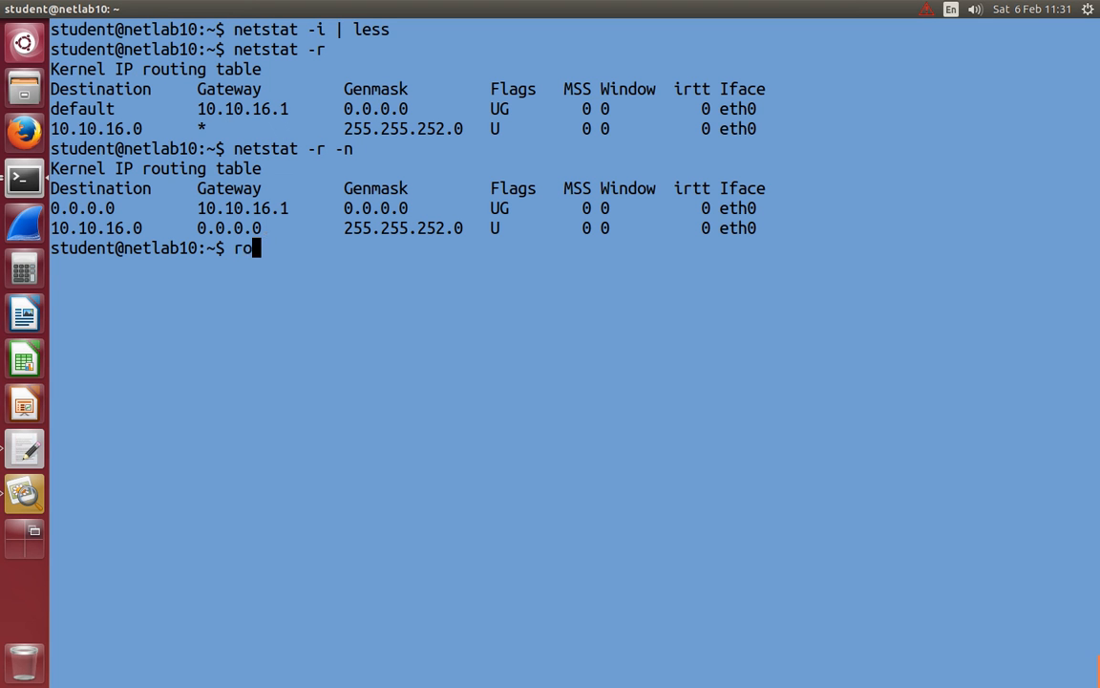
text(ute -n)
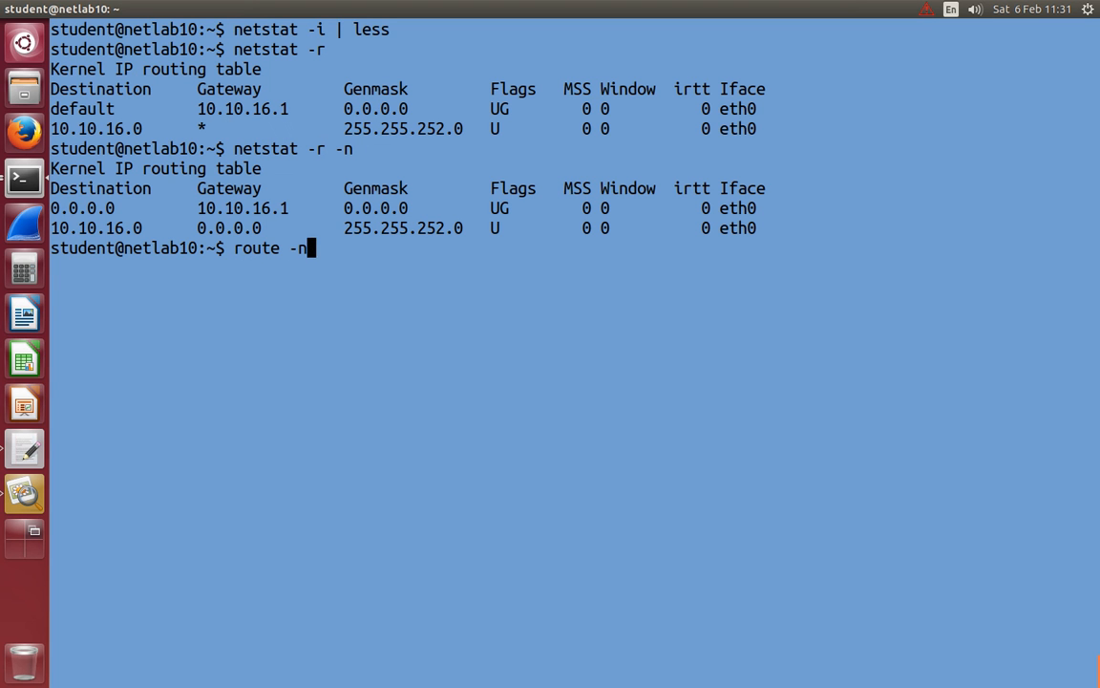
key(Return)
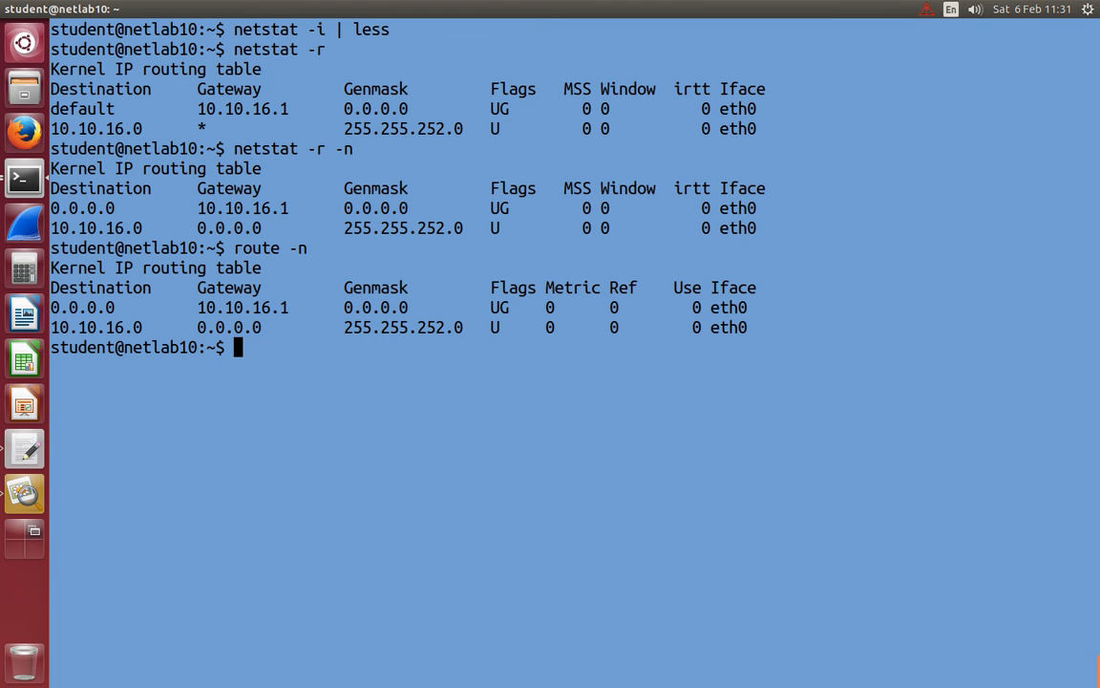